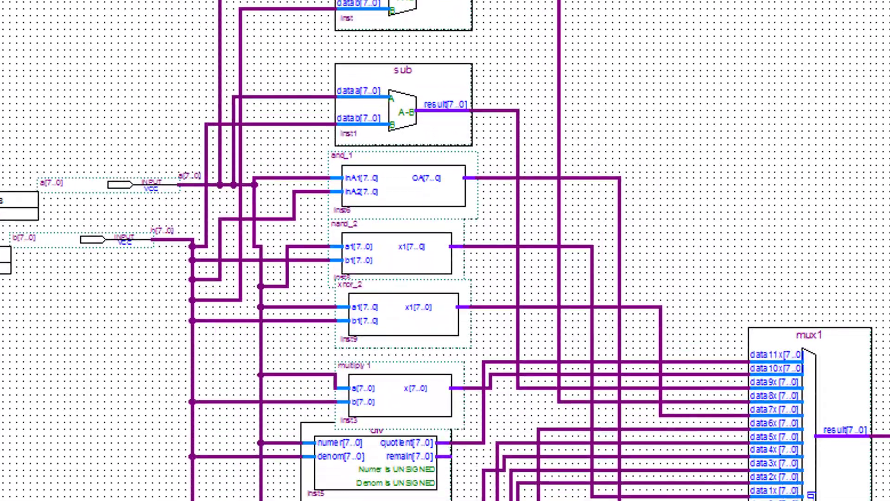
Step: Review the lab4.bdf schematic and dismiss the yellow 'IP upgrade recommended' banner
scroll("down", 3)
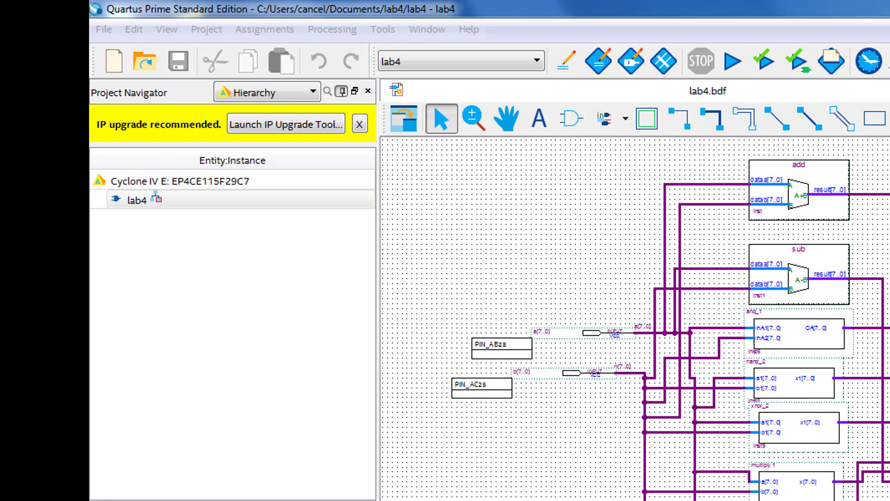
left_click(358, 123)
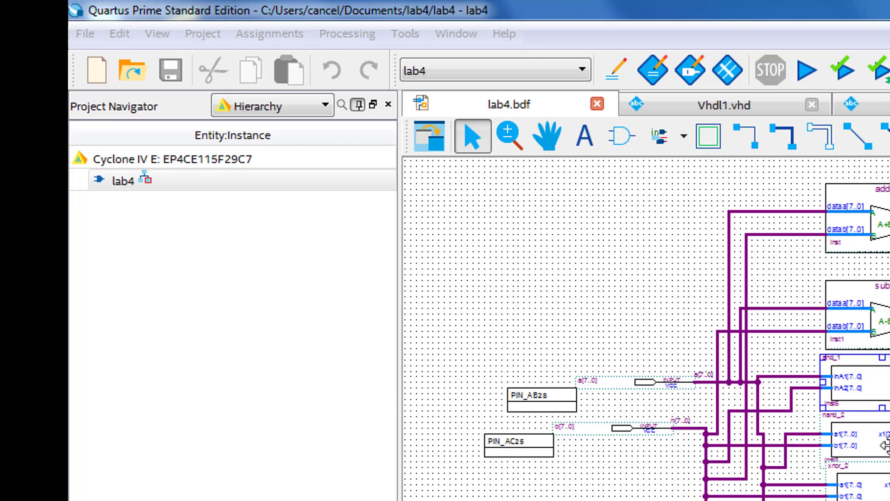
mouse_move(370, 220)
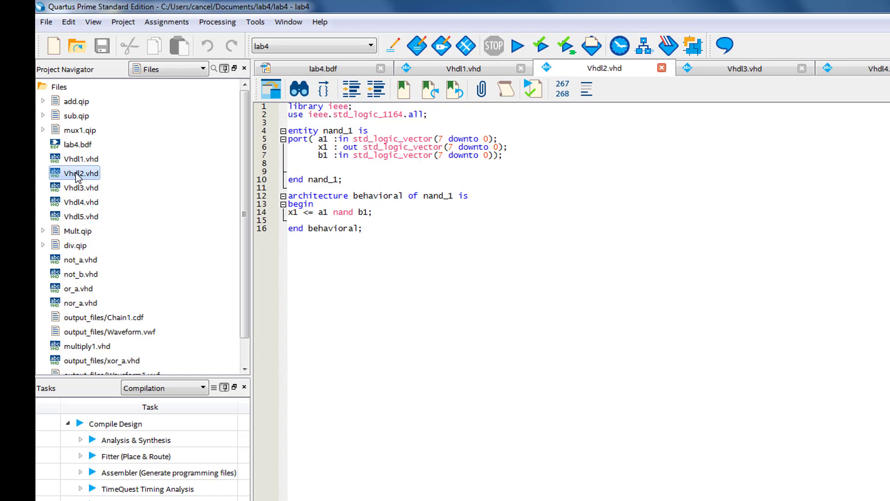
Step: View the xnor_1 source in Vhdl3.vhd, then bring up the not_a inverter file
left_click(300, 179)
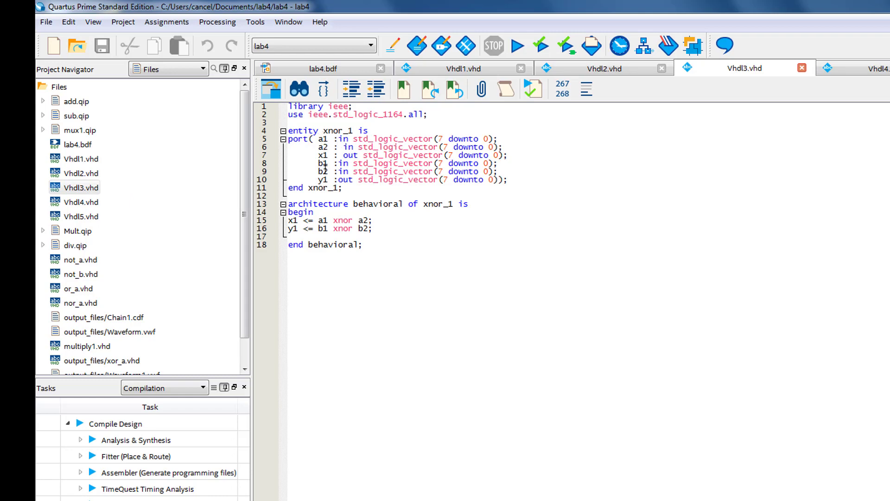
left_click(333, 221)
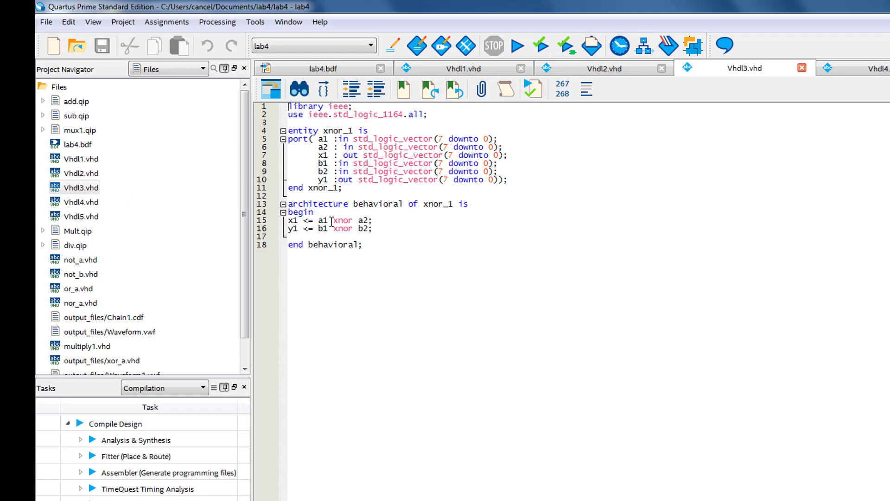
left_click(79, 202)
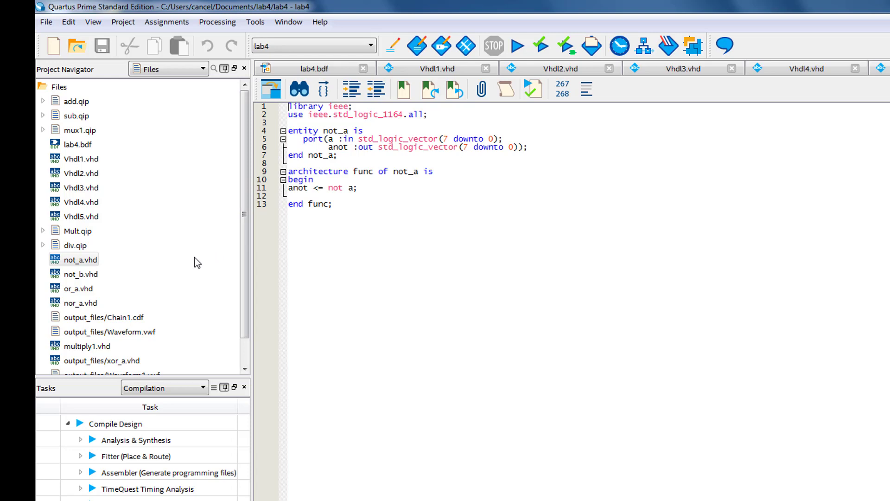
Step: Open not_b.vhd (b inverted to bnot) and or_a.vhd (x <= a or b) from the Files list
double_click(80, 274)
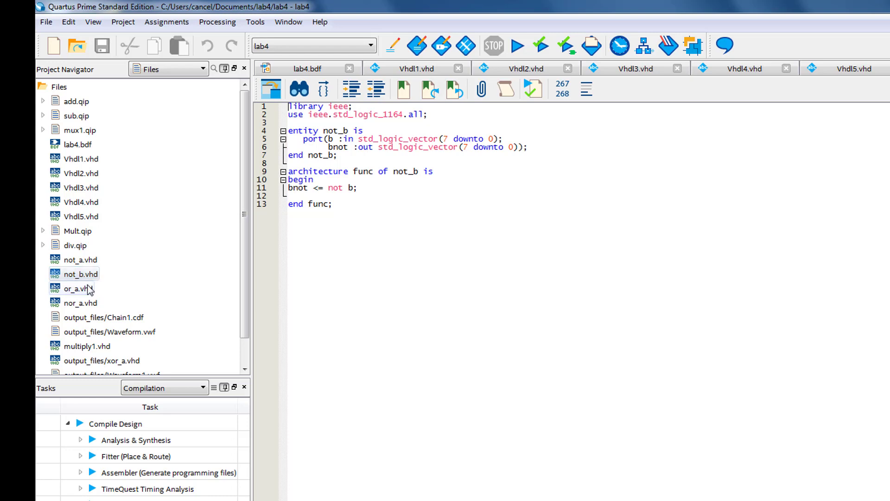
double_click(77, 289)
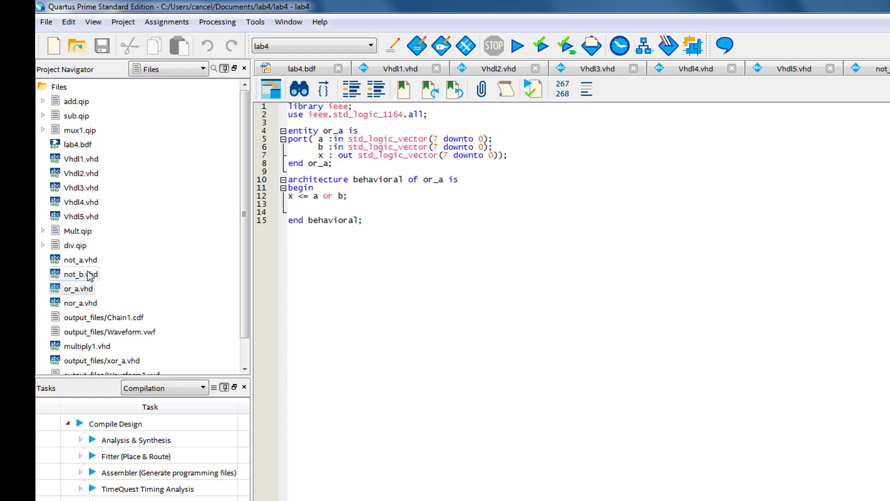
mouse_move(82, 274)
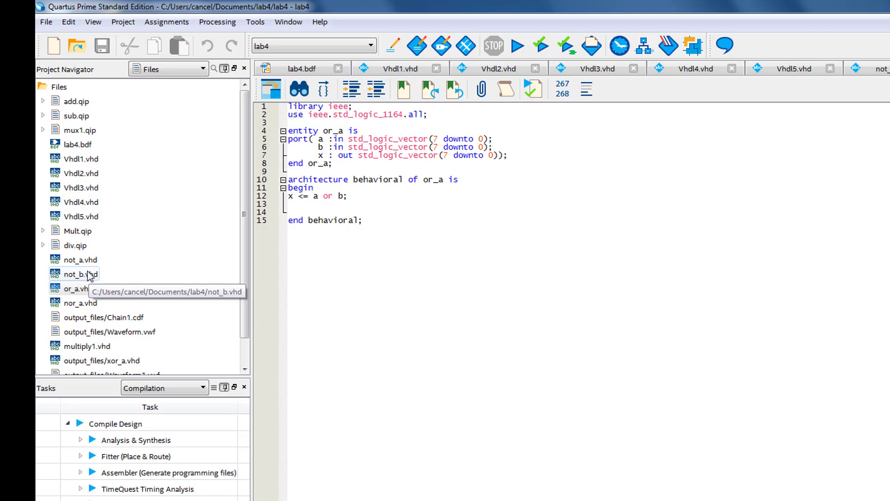
left_click(74, 288)
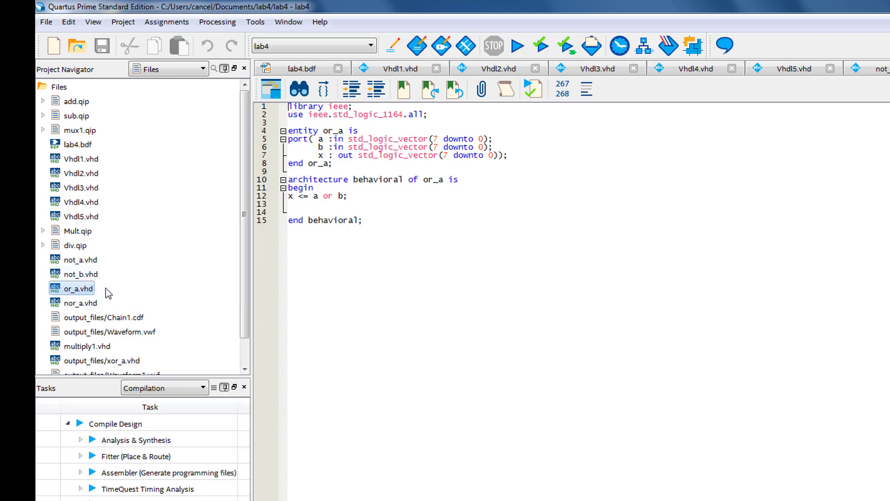
mouse_move(82, 307)
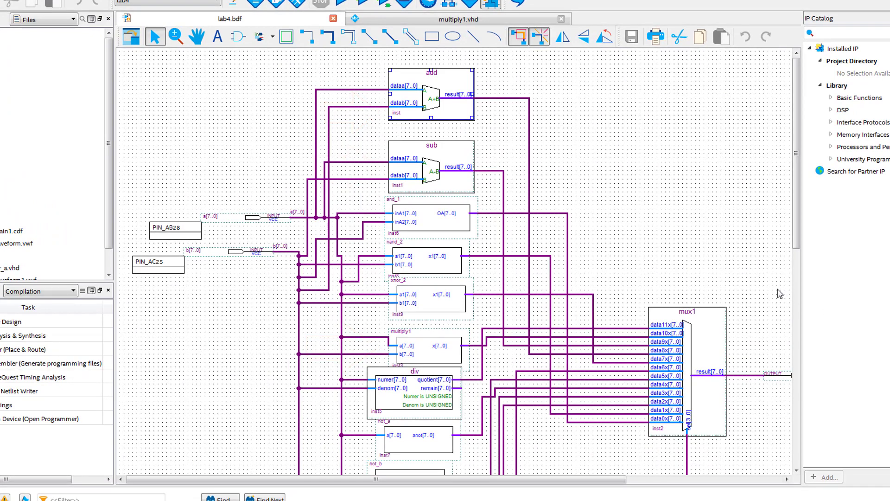
mouse_move(433, 99)
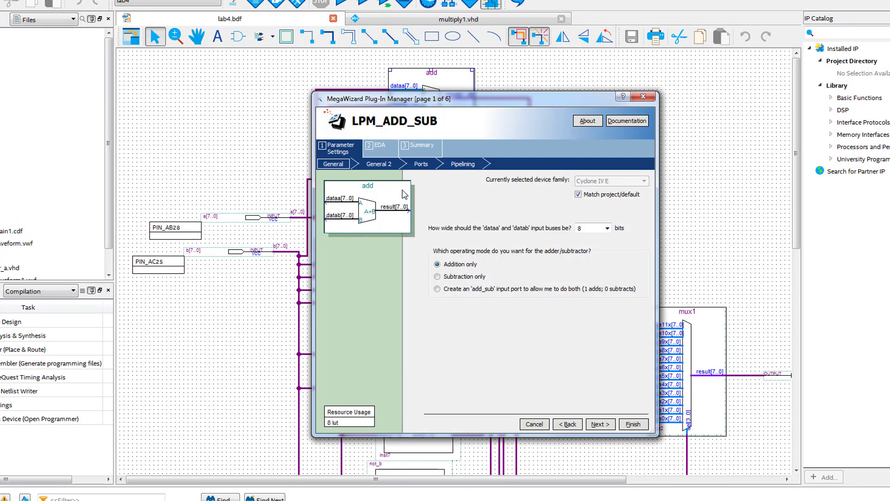
mouse_move(509, 257)
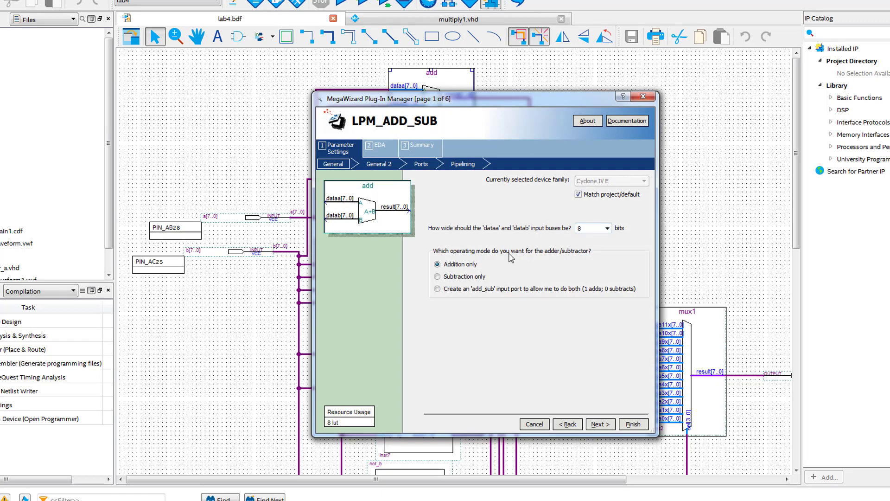
Step: Step through the add block's LPM_ADD_SUB wizard pages to the summary and finish regeneration
left_click(600, 424)
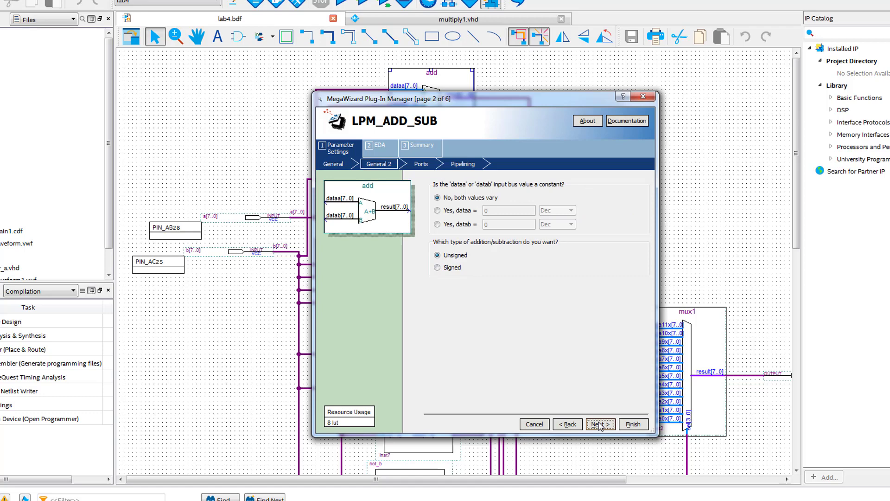
left_click(600, 423)
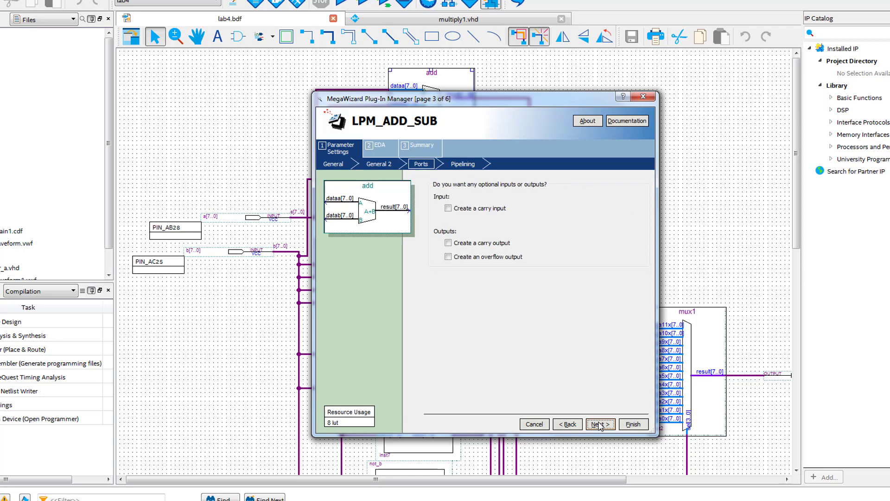
left_click(600, 424)
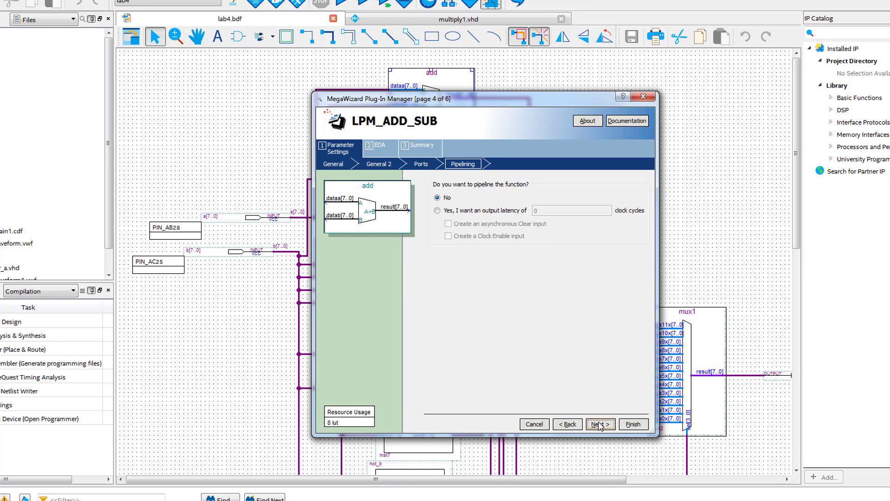
left_click(600, 423)
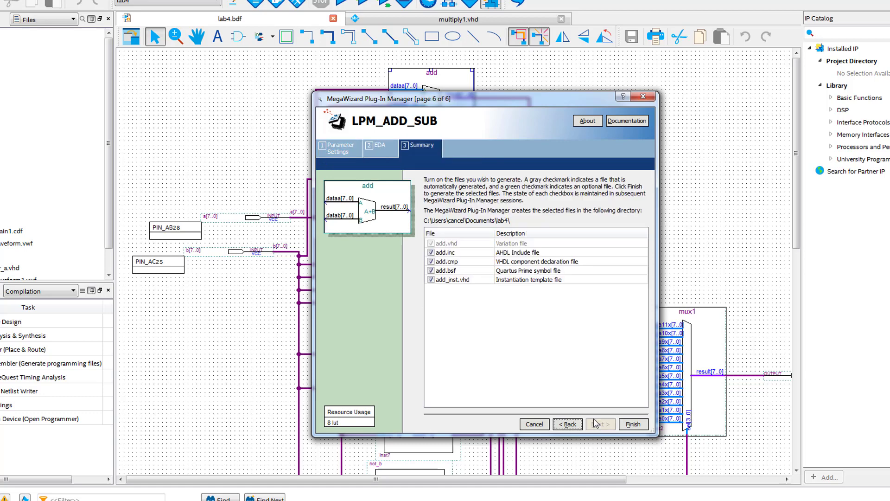
left_click(632, 423)
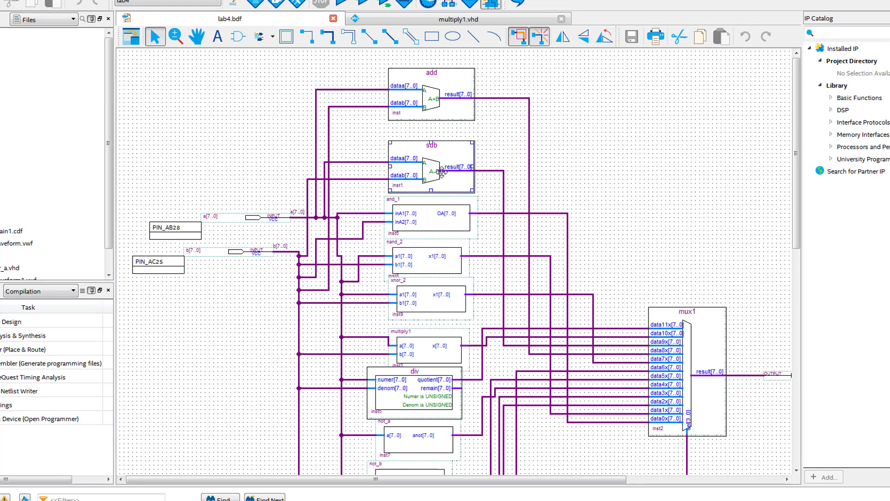
double_click(431, 167)
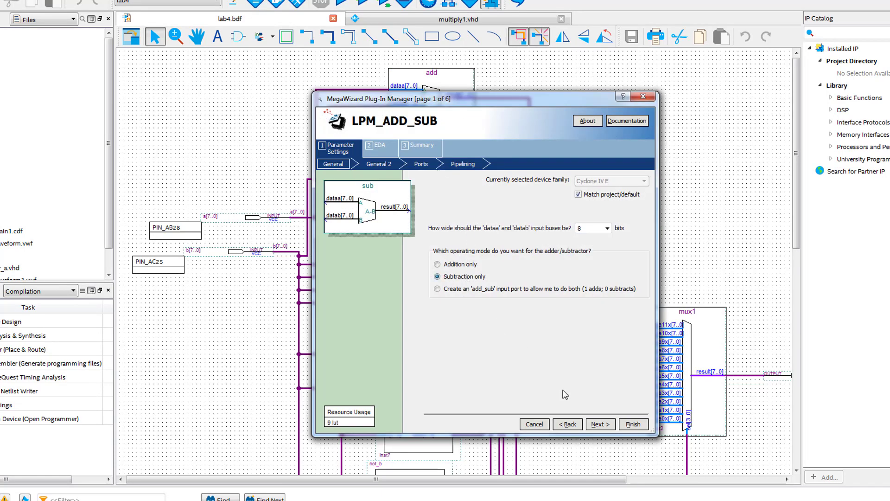
left_click(600, 424)
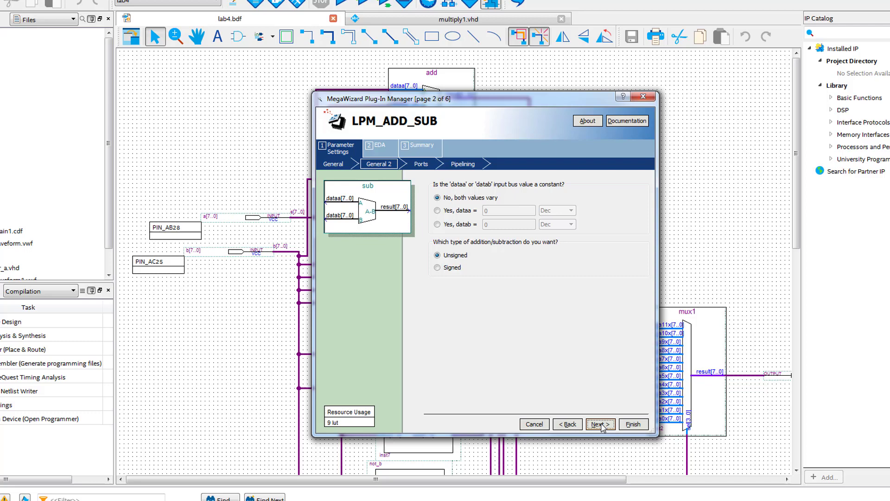
left_click(600, 424)
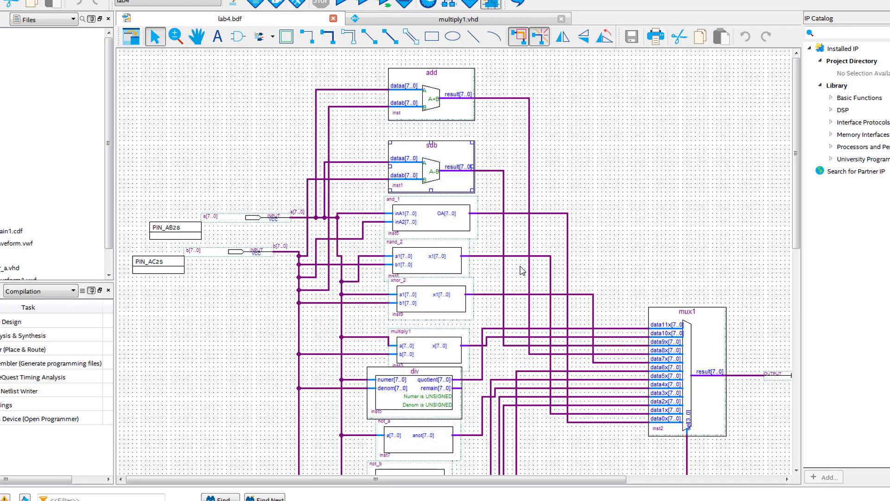
scroll("down", 3)
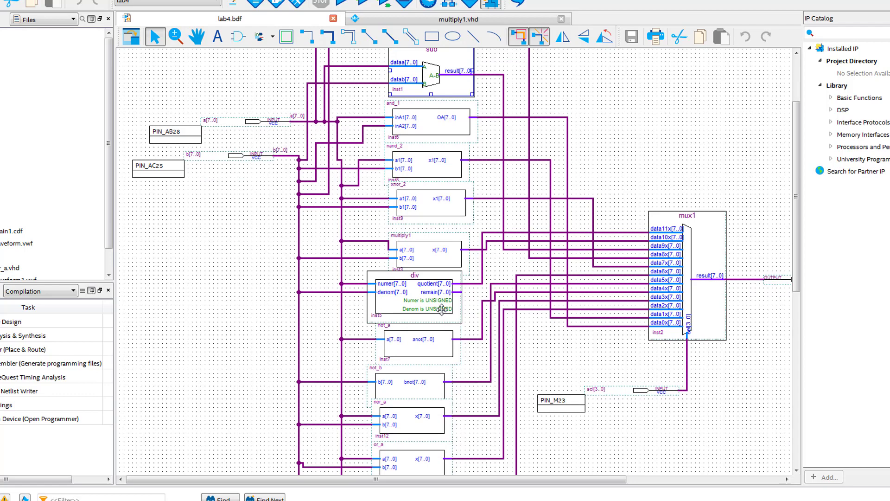
Step: Review the div block's LPM_DIVIDE settings (8-bit unsigned) through to the summary and finish
double_click(414, 295)
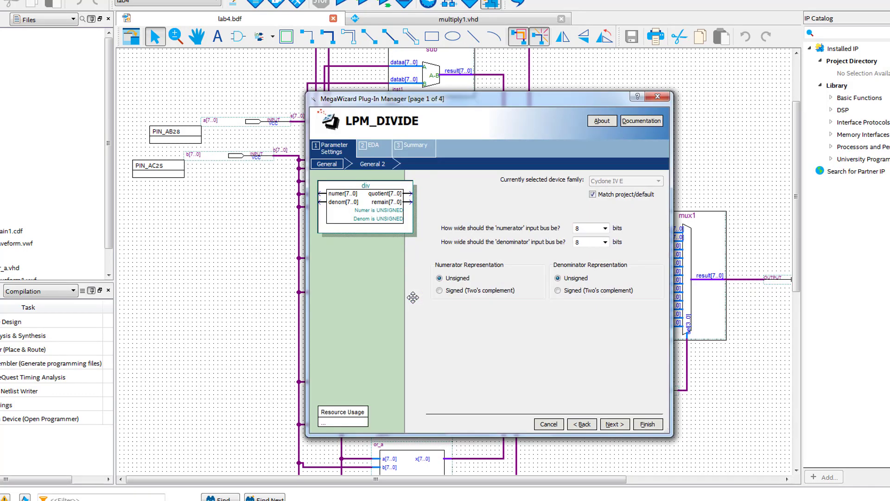
mouse_move(471, 231)
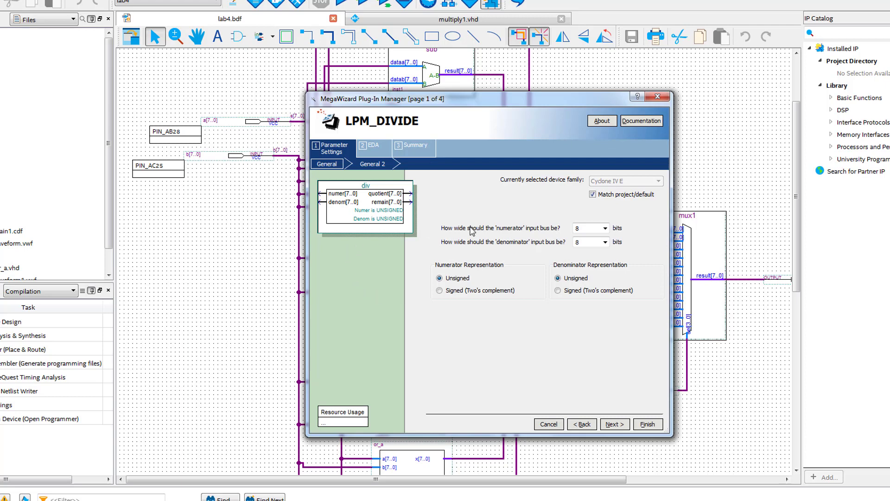
mouse_move(584, 250)
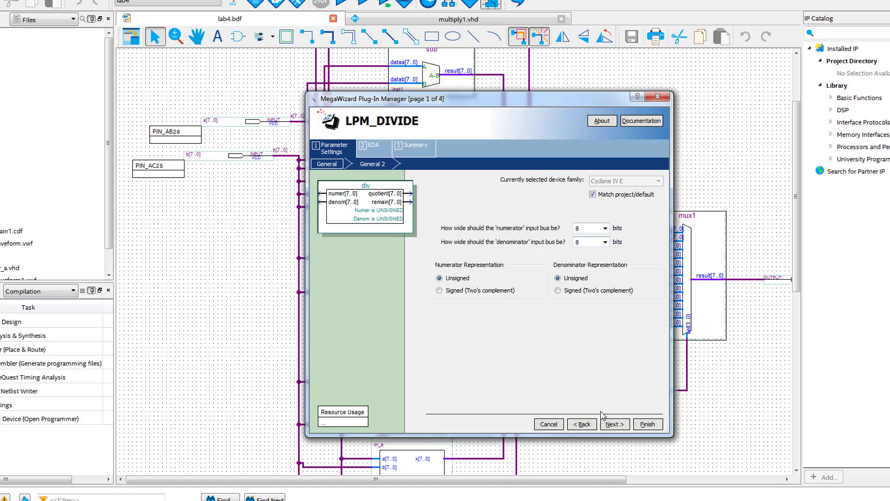
left_click(614, 424)
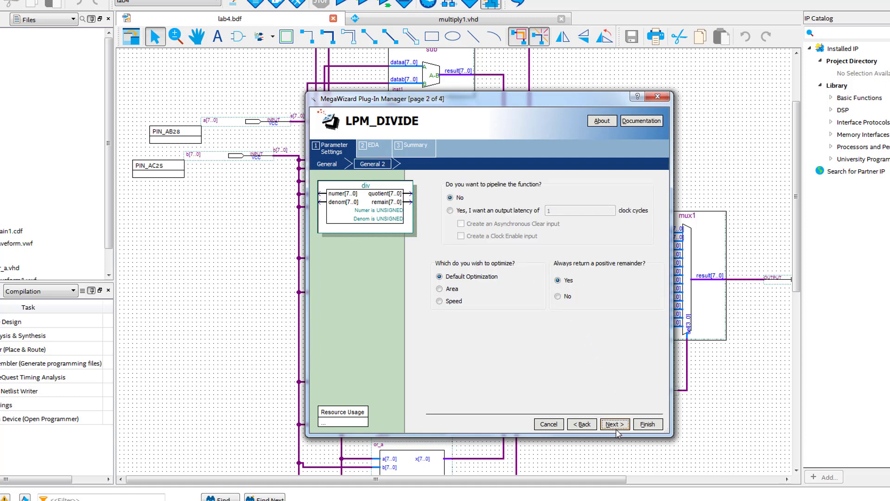
left_click(615, 424)
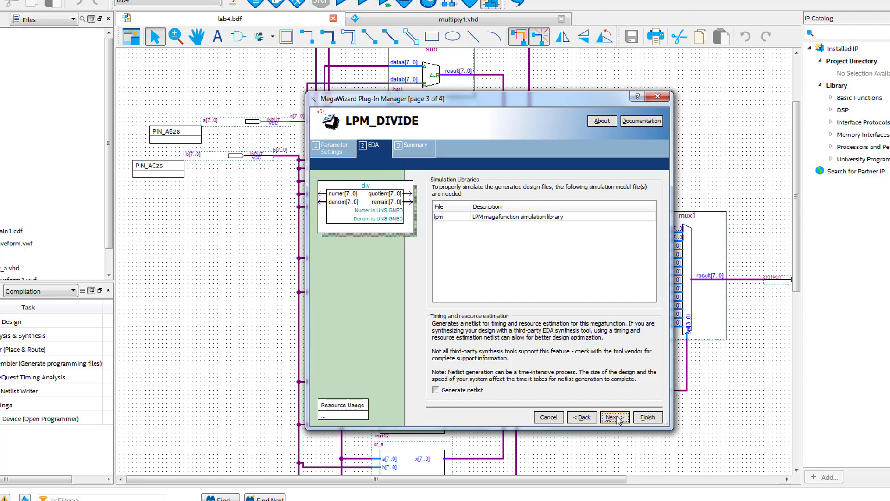
left_click(614, 417)
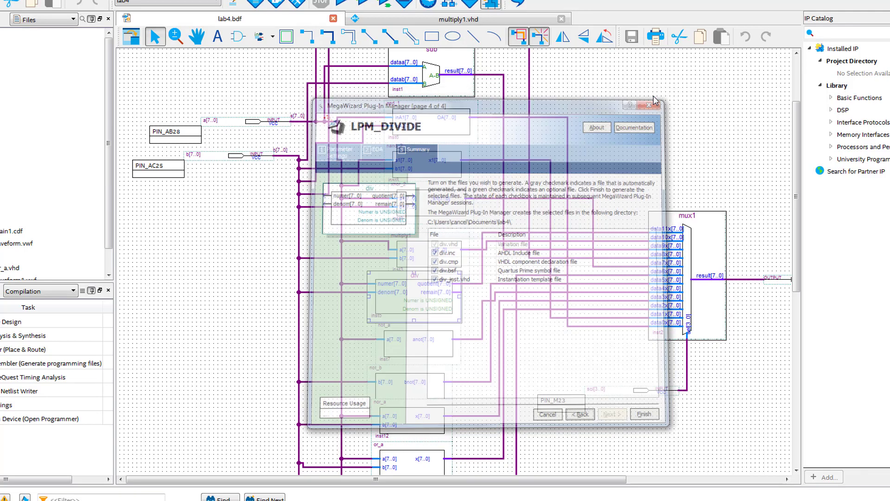
left_click(650, 106)
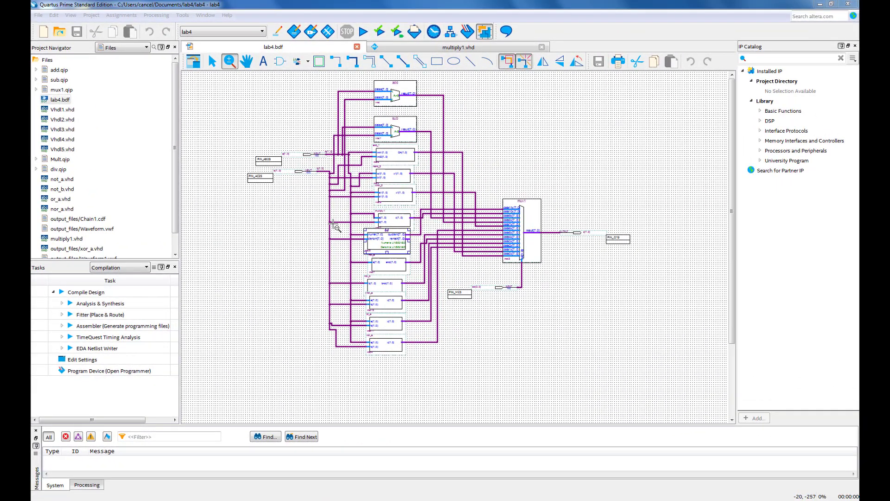
mouse_move(322, 215)
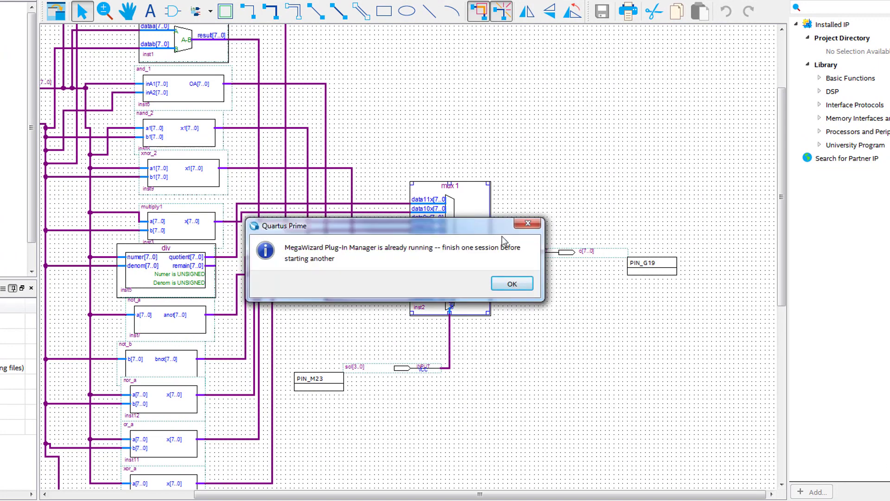
left_click(510, 284)
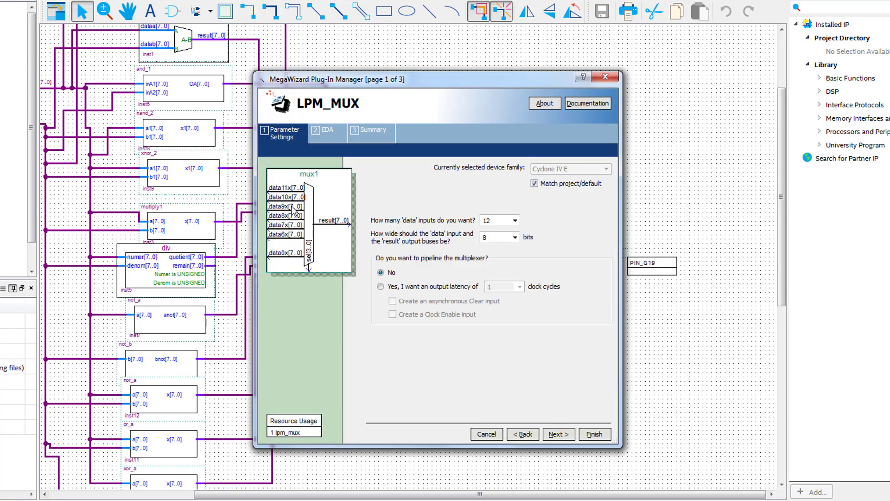
mouse_move(455, 188)
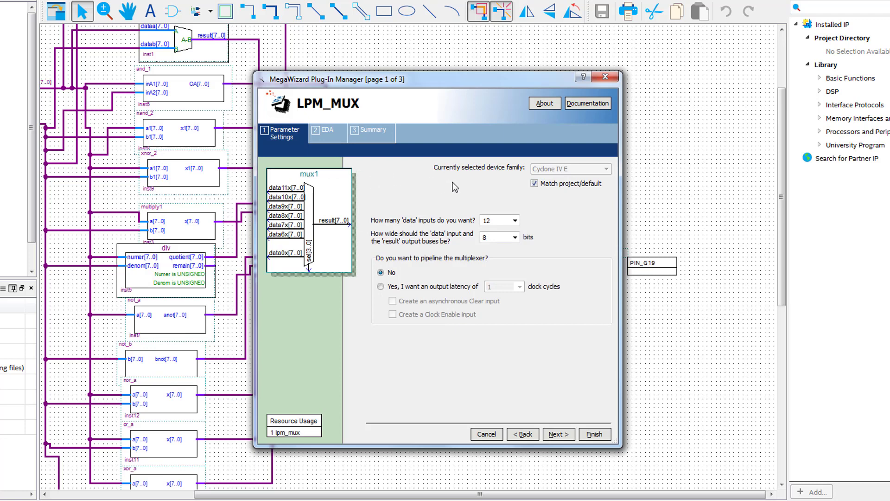
mouse_move(542, 378)
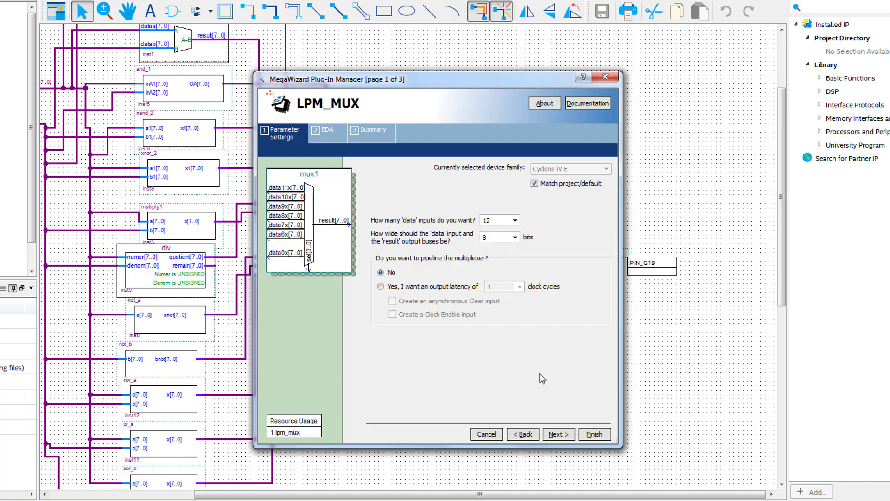
left_click(559, 434)
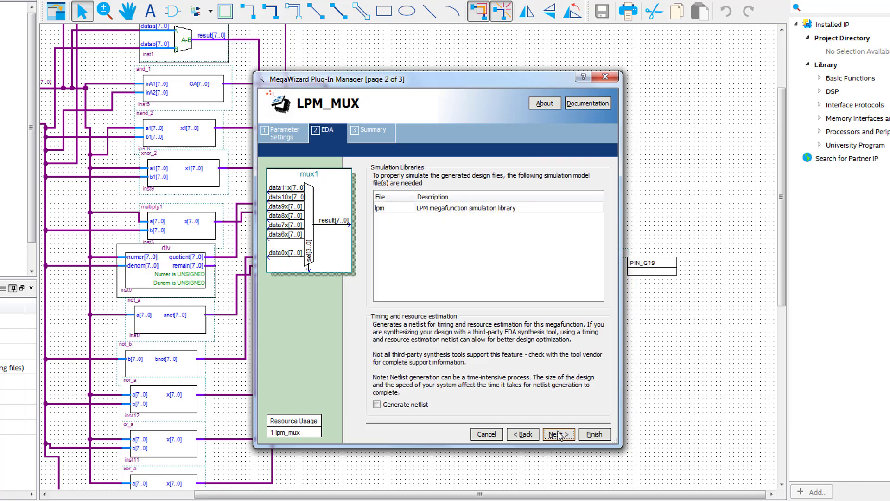
left_click(557, 434)
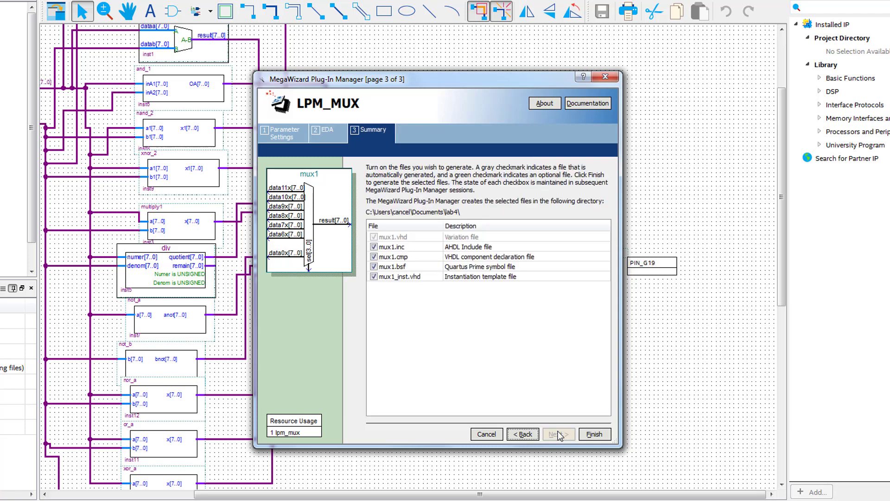
mouse_move(405, 98)
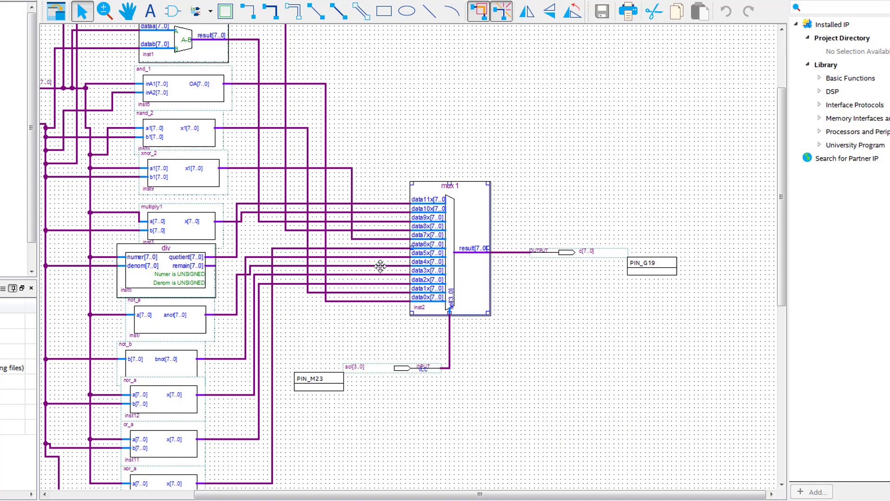
mouse_move(560, 495)
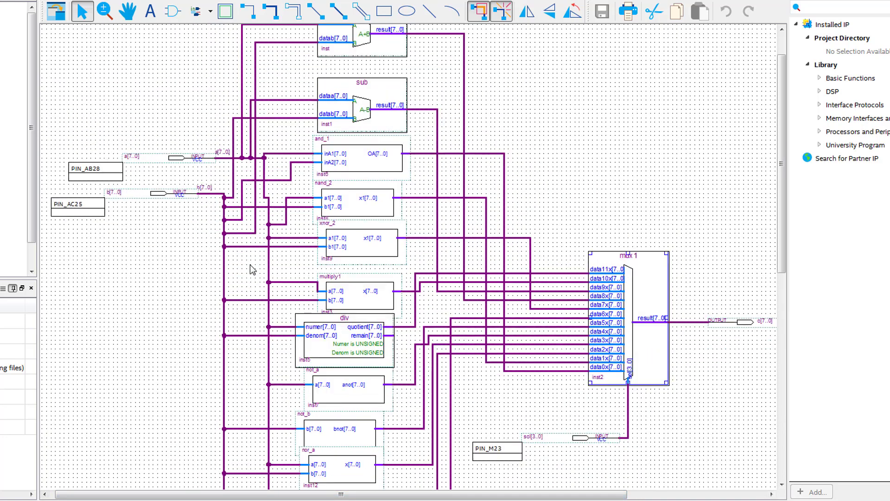
scroll("down", 3)
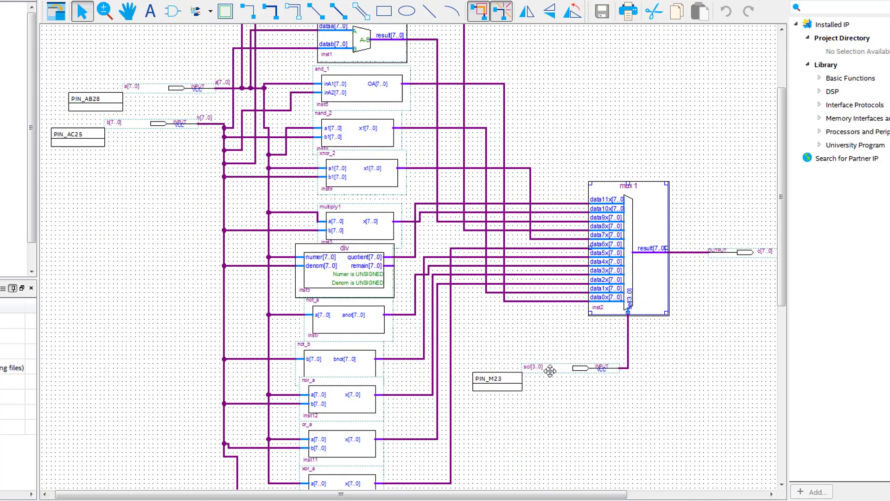
mouse_move(188, 350)
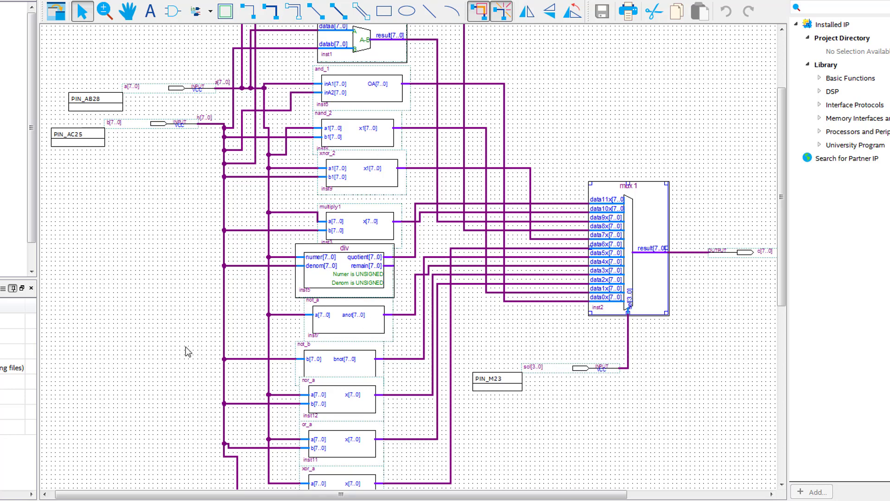
scroll("up", 3)
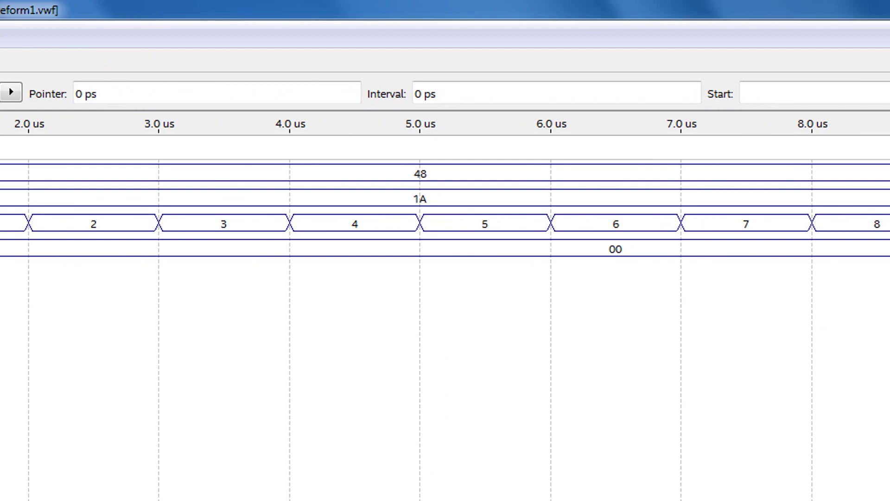
Step: Check input a's Node Properties in Waveform1.vwf, confirming hexadecimal radix, and close them
scroll("right", 3)
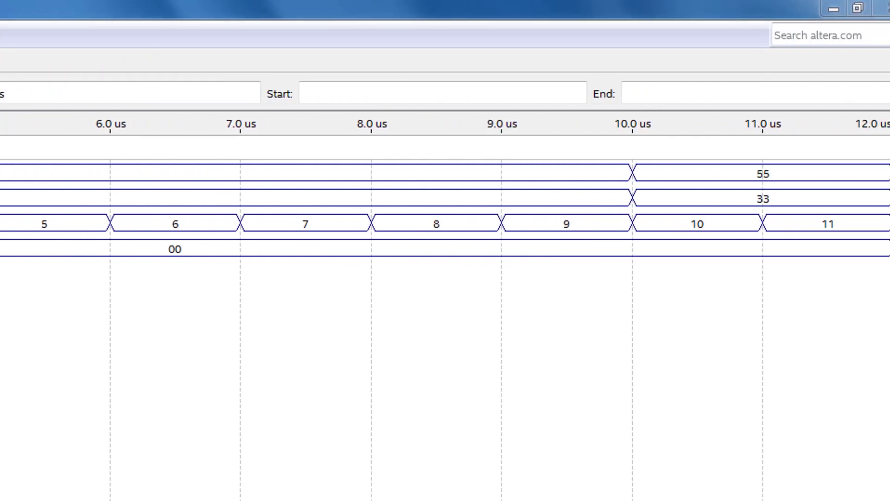
right_click(57, 81)
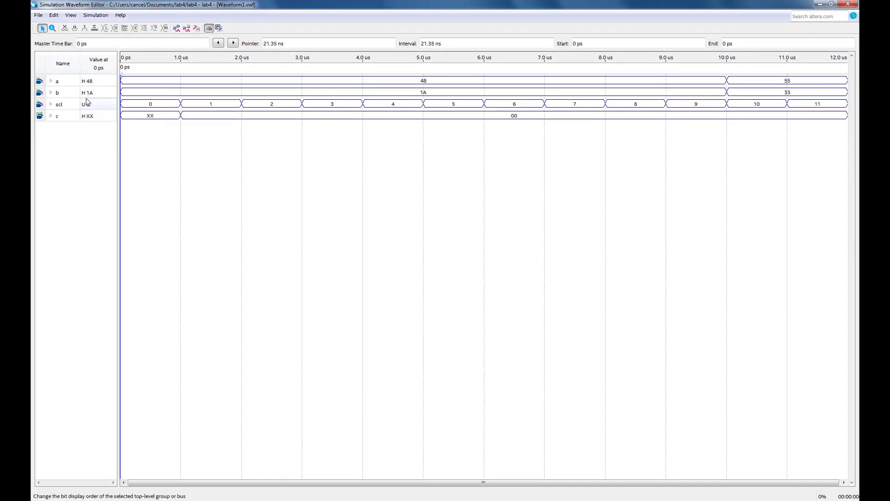
double_click(57, 81)
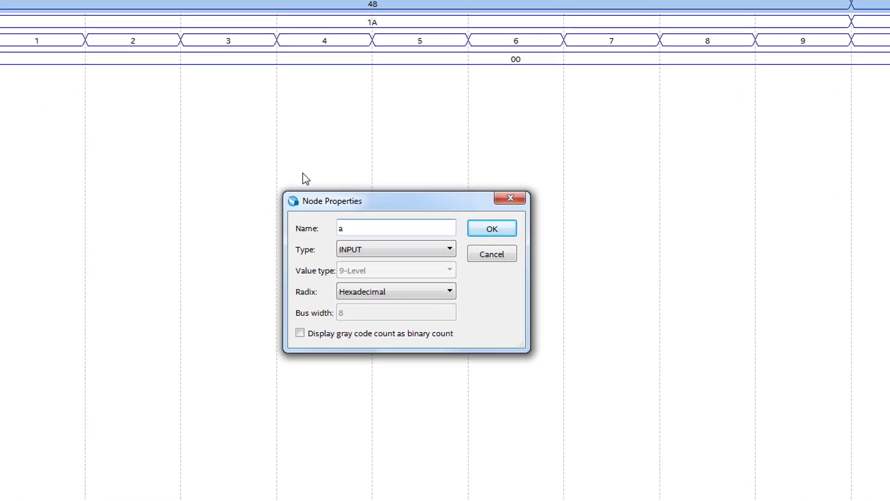
left_click(491, 229)
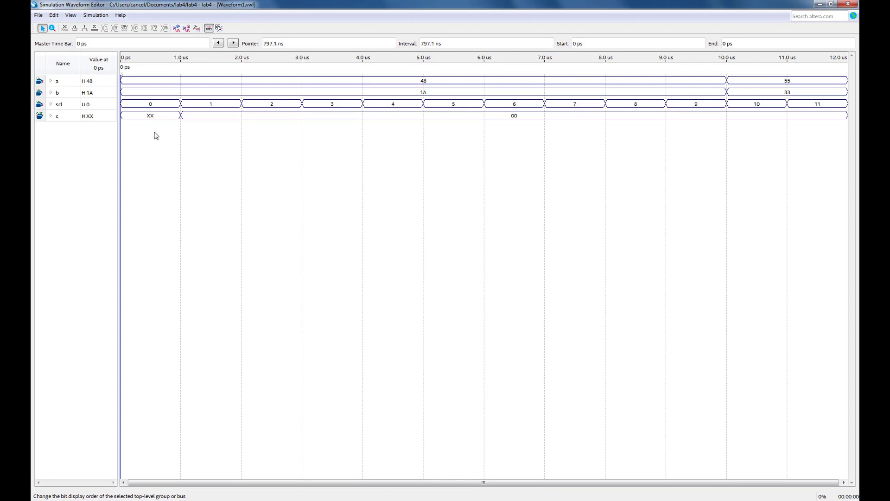
Step: Expand buses a and b to show individual bits, then collapse a, b and c again
left_click(50, 81)
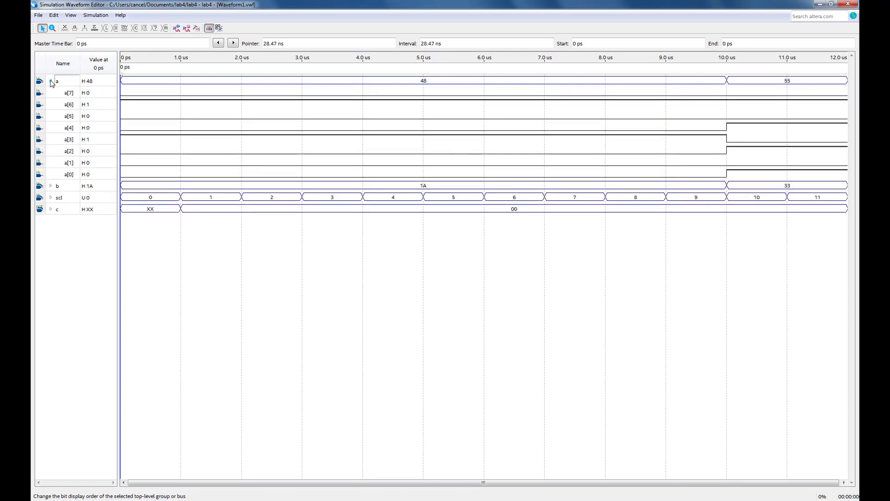
left_click(50, 81)
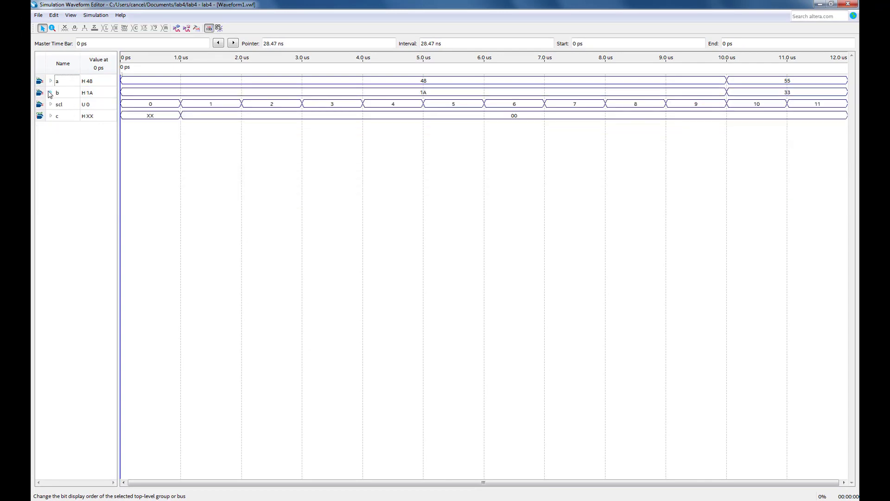
left_click(51, 93)
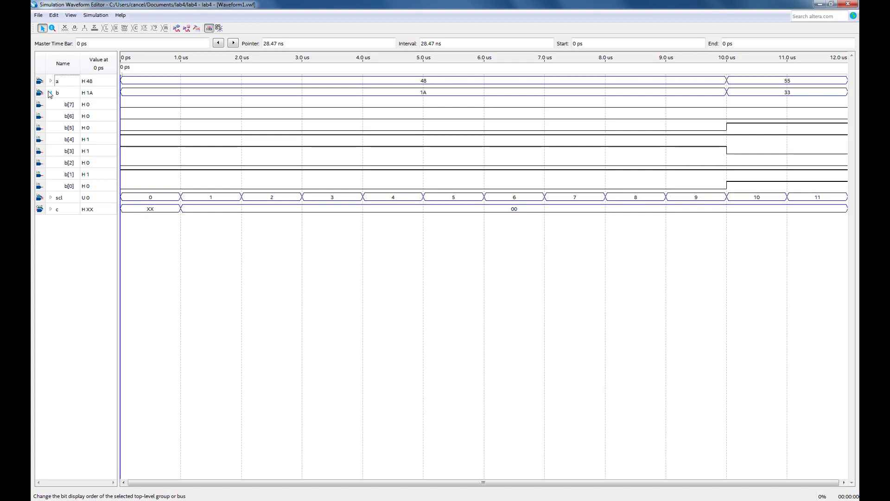
left_click(50, 93)
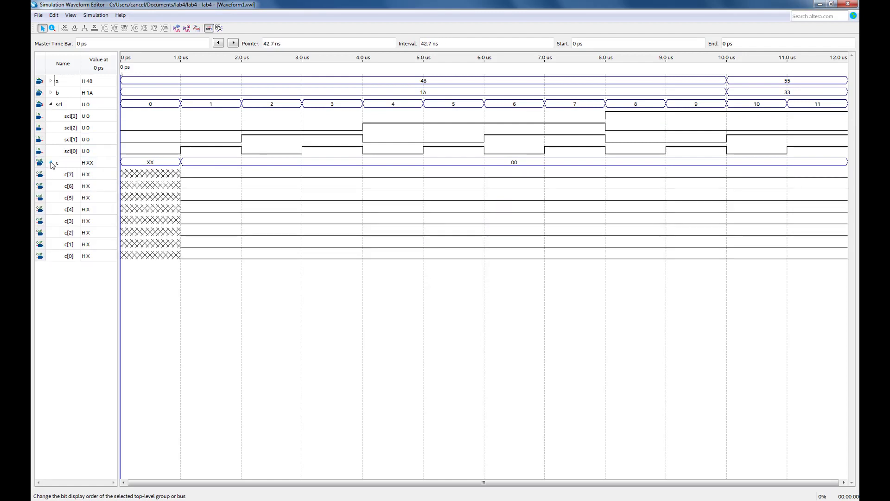
left_click(50, 104)
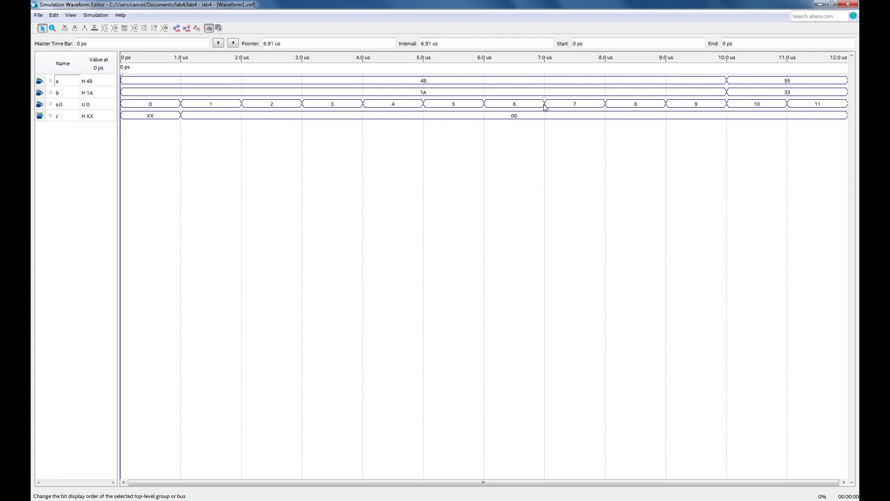
mouse_move(439, 82)
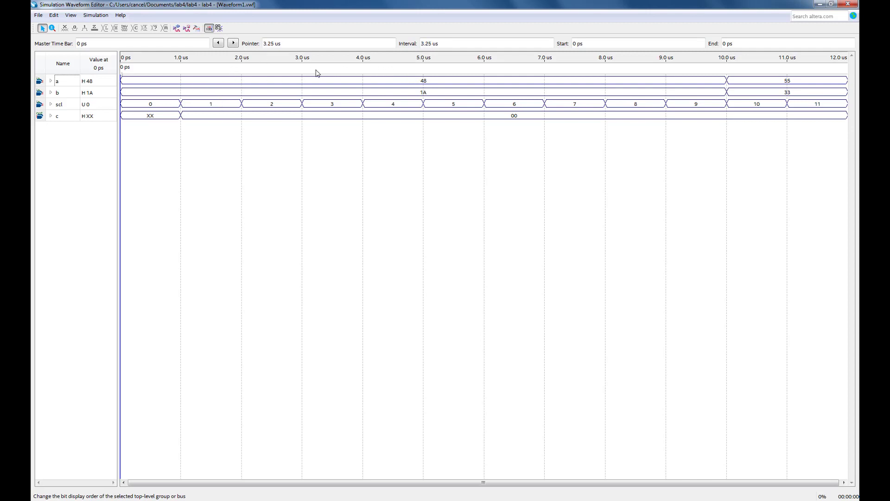
mouse_move(419, 78)
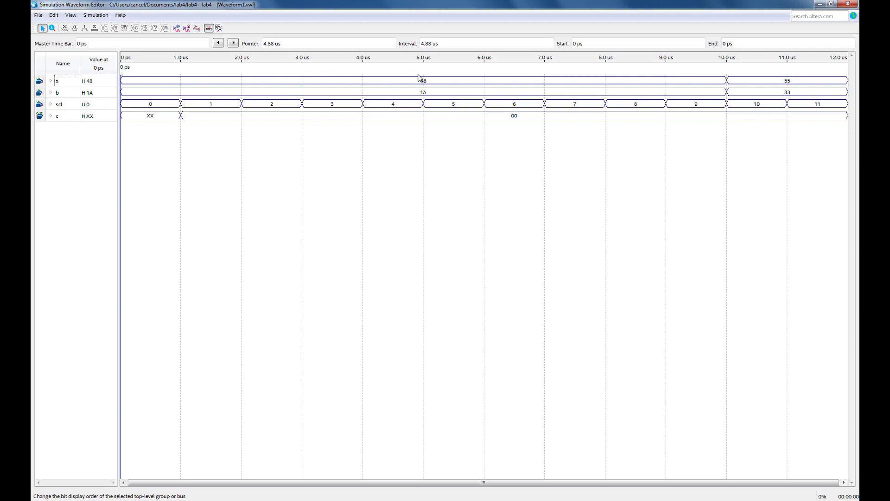
mouse_move(793, 115)
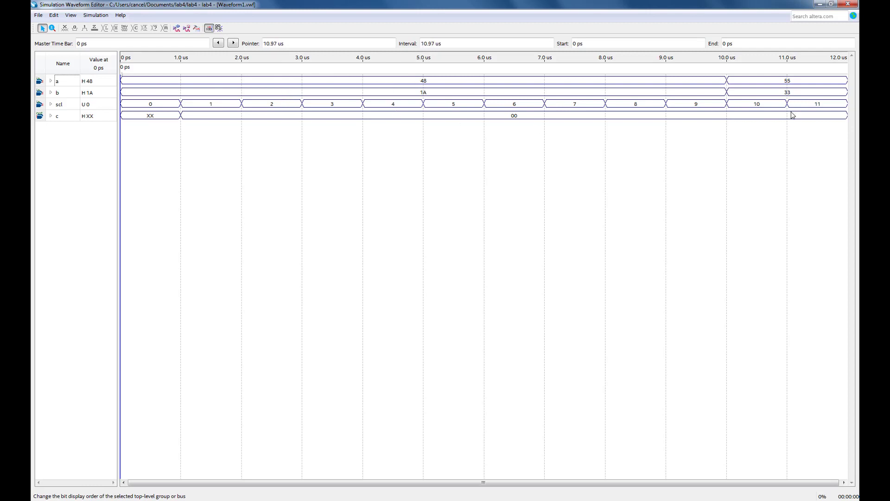
mouse_move(769, 97)
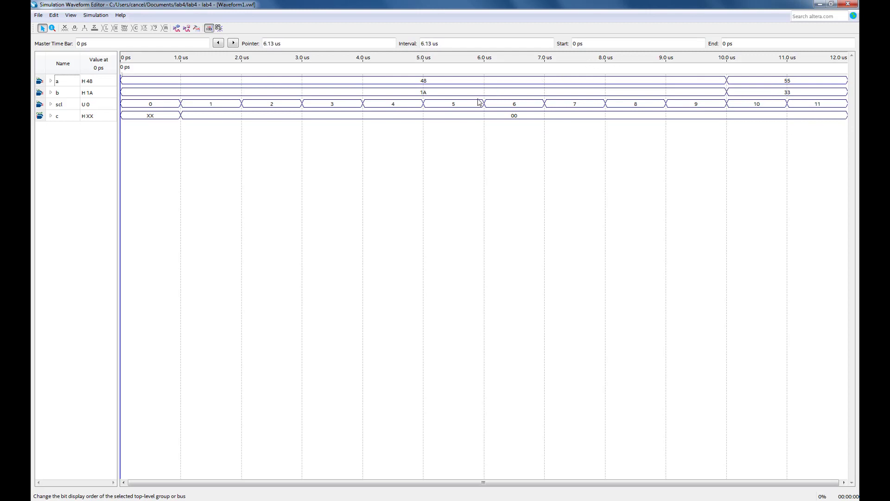
mouse_move(424, 125)
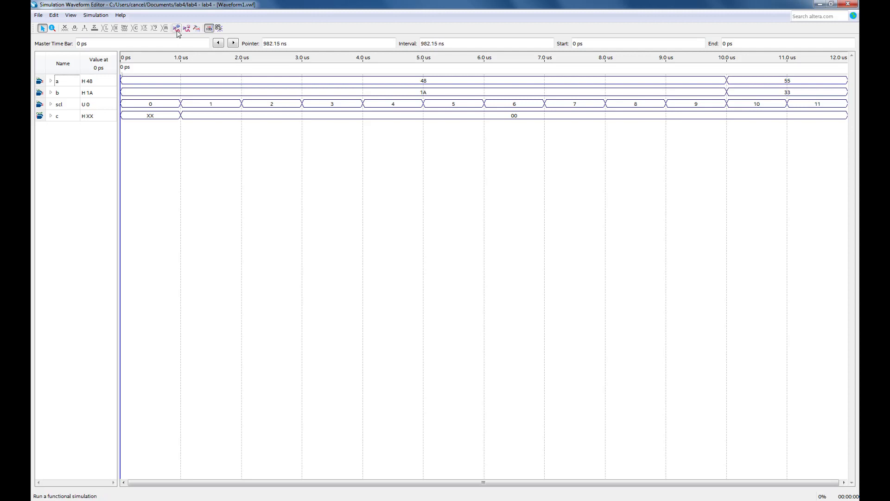
mouse_move(177, 28)
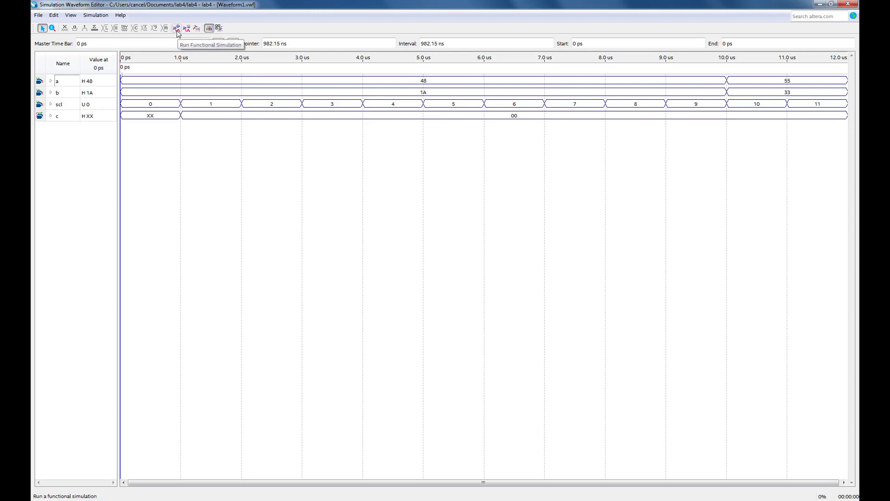